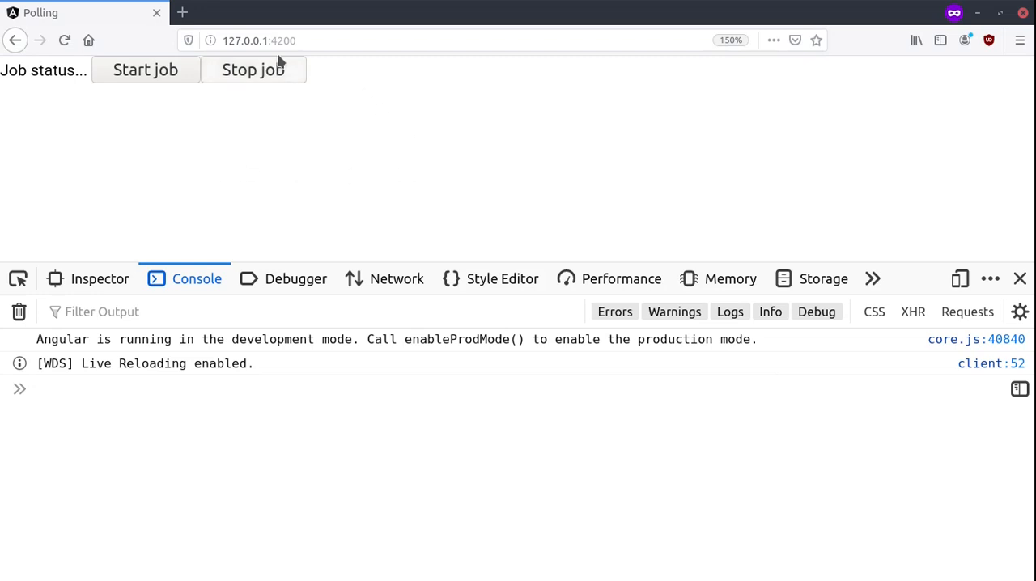
pyautogui.moveTo(125, 86)
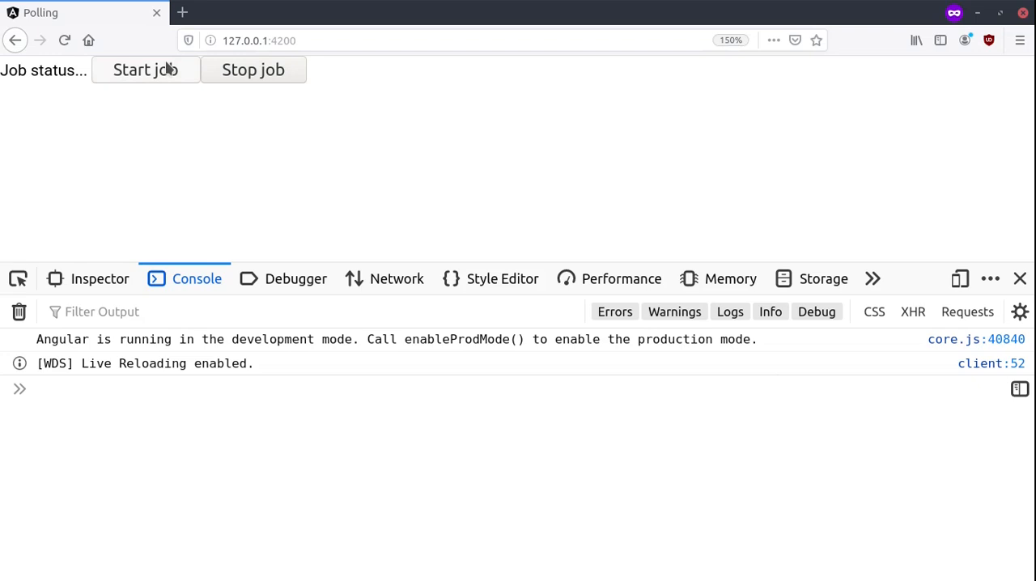
# Start the polling job so the page shows a complete user record.
pyautogui.click(145, 69)
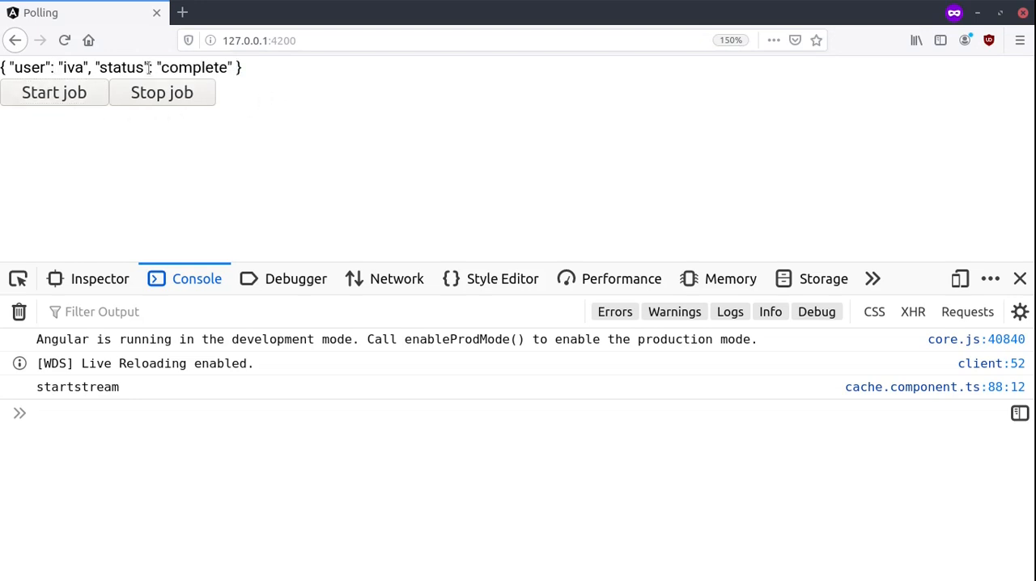
# View a db_users.php request's JSON response, highlighting user iva's 'complete' status.
pyautogui.click(384, 279)
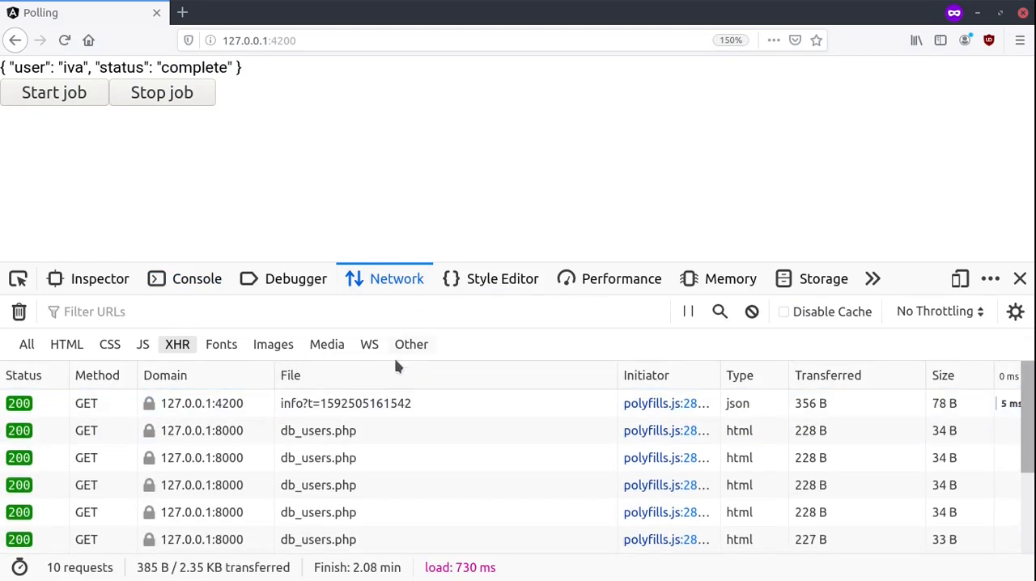
pyautogui.click(318, 512)
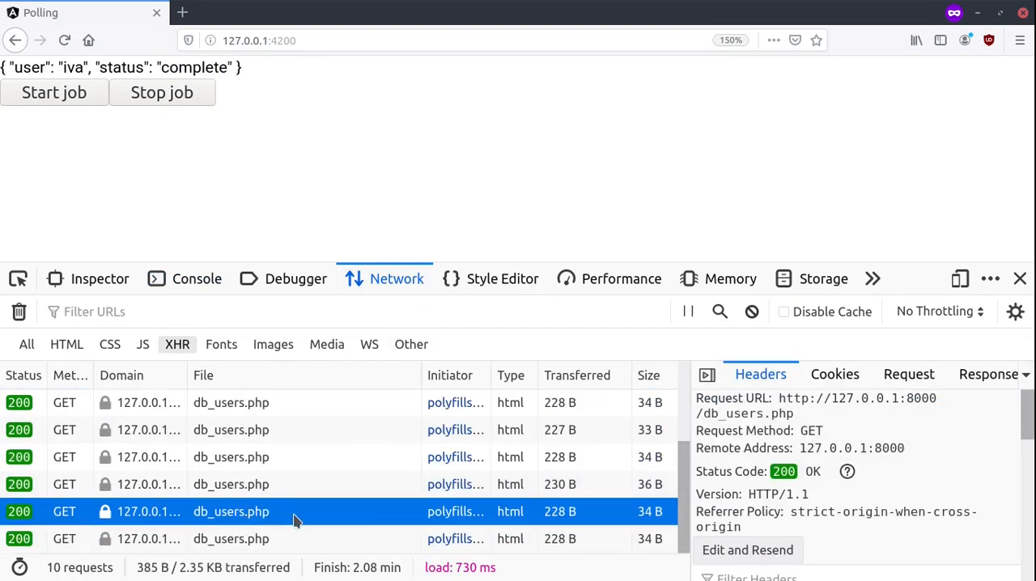
pyautogui.click(988, 374)
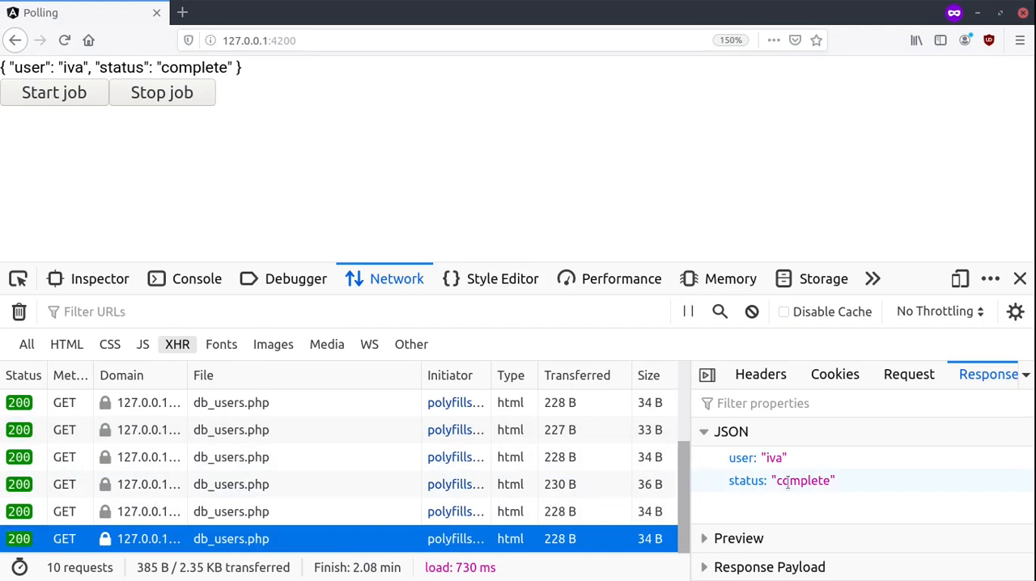
pyautogui.doubleClick(802, 479)
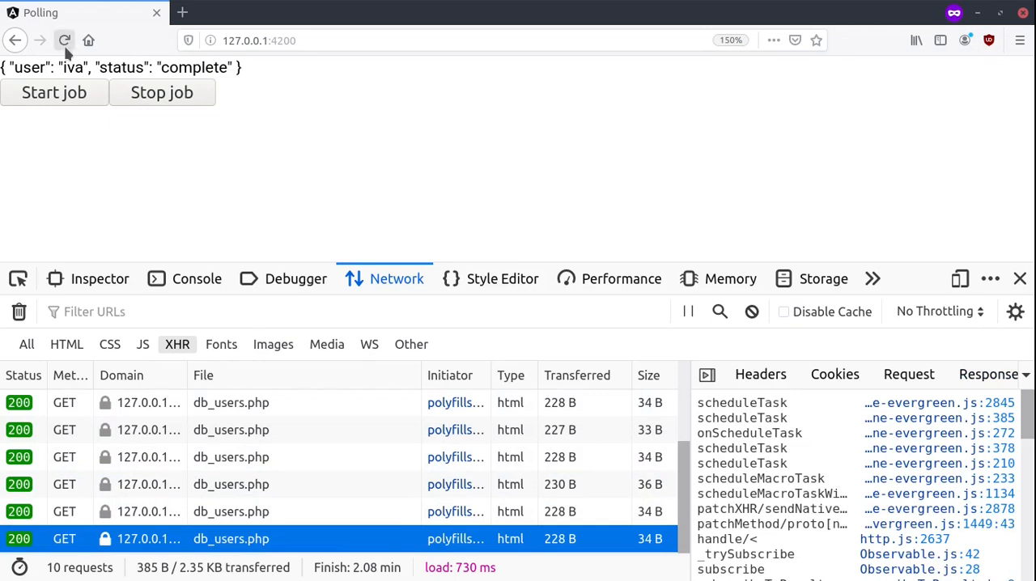
# Reload, restart the job, and view the latest response showing michael 'working'.
pyautogui.click(64, 41)
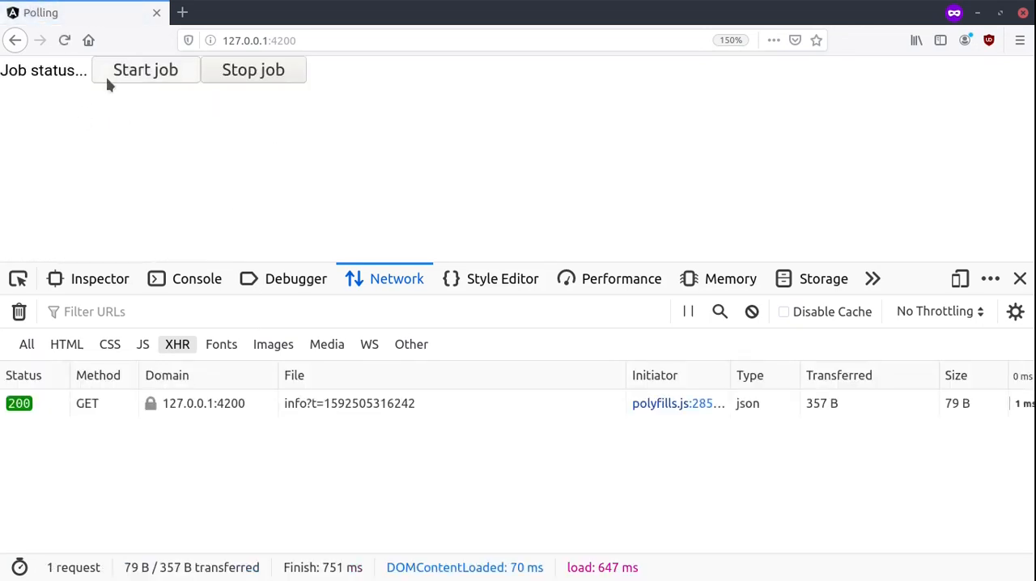
pyautogui.click(145, 70)
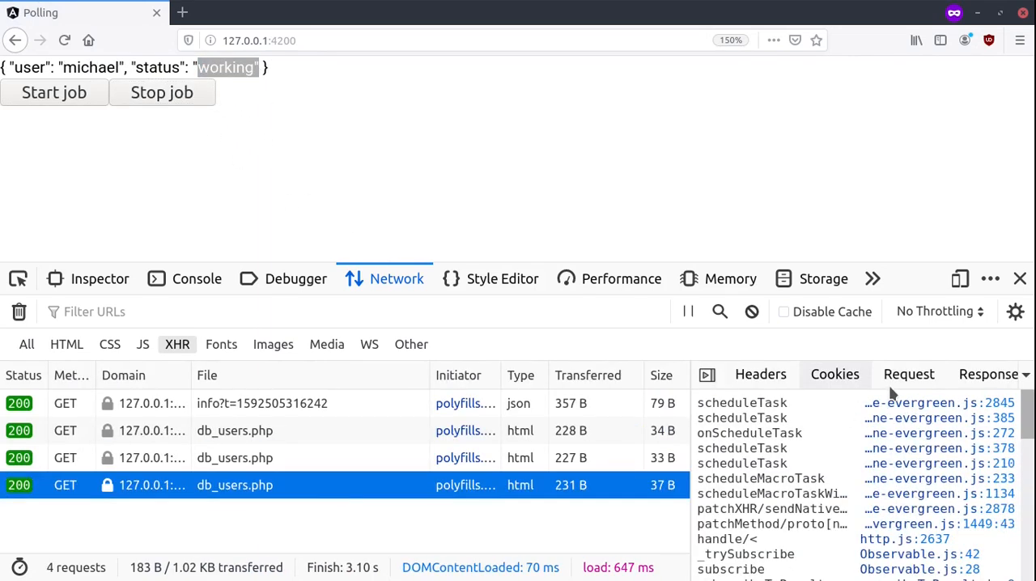
pyautogui.click(988, 374)
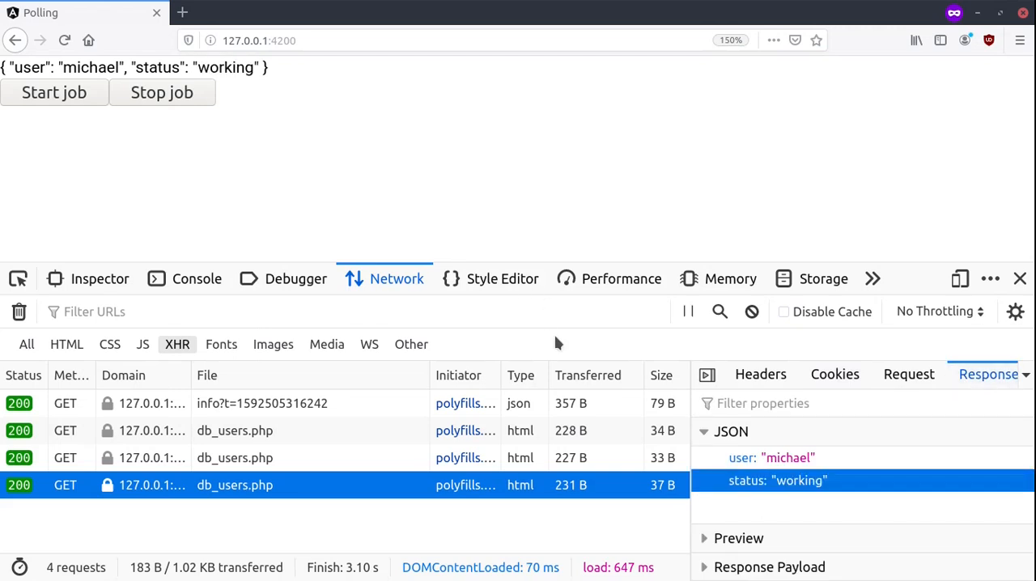
pyautogui.moveTo(559, 181)
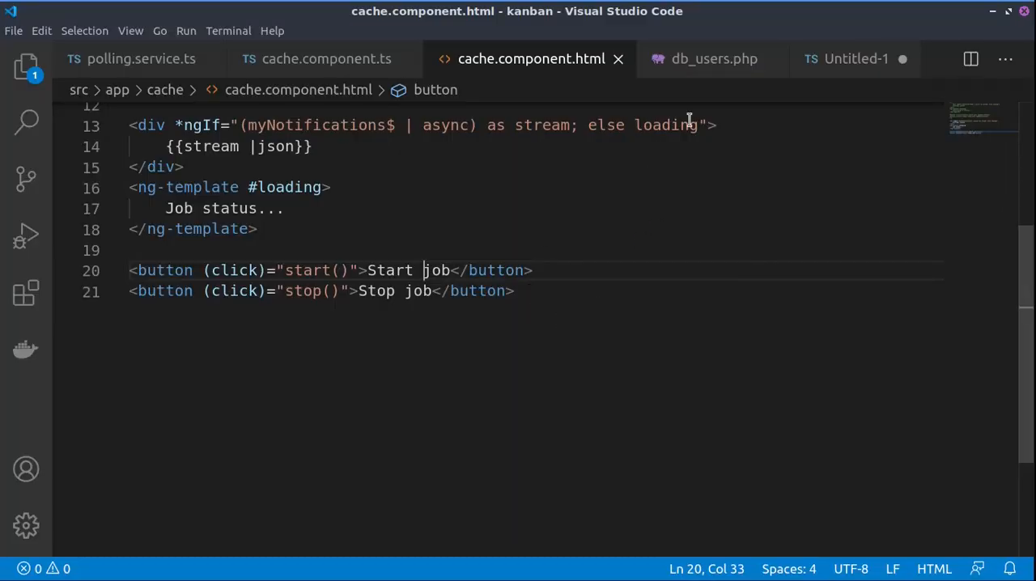
pyautogui.moveTo(567, 295)
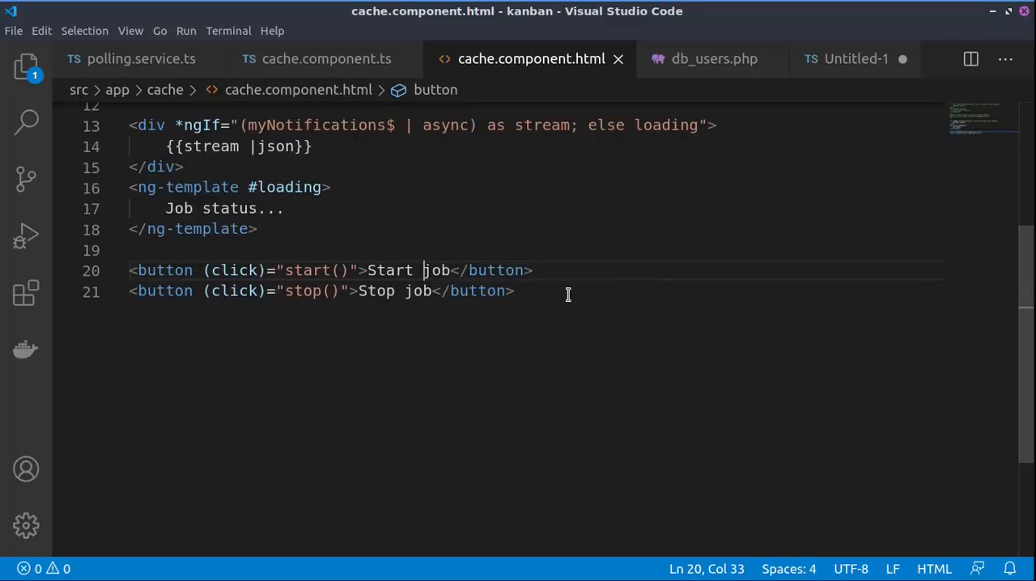
# Highlight the Stop job markup and myNotifications$ stream, then switch to db_users.php.
pyautogui.click(515, 291)
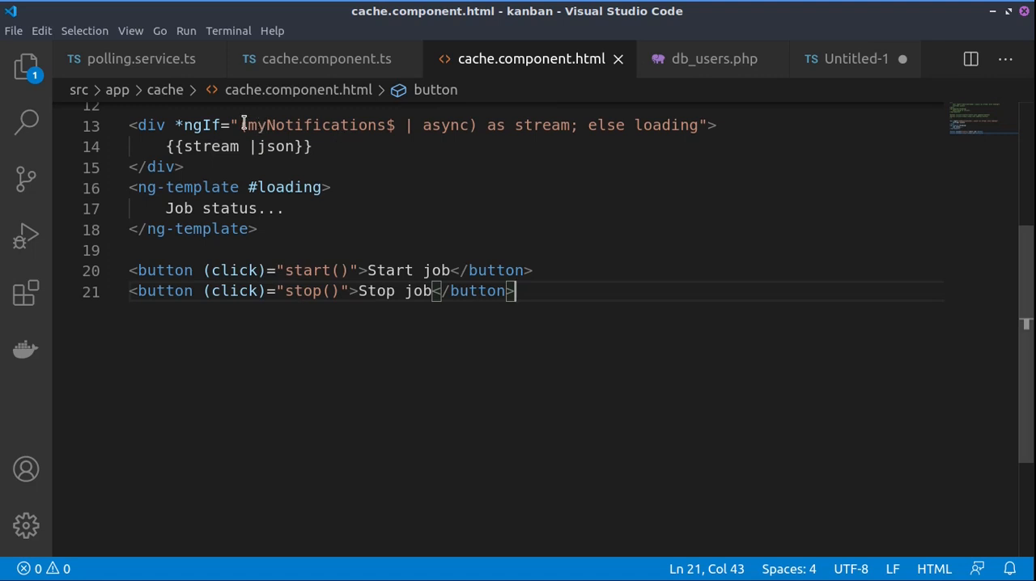
pyautogui.doubleClick(315, 125)
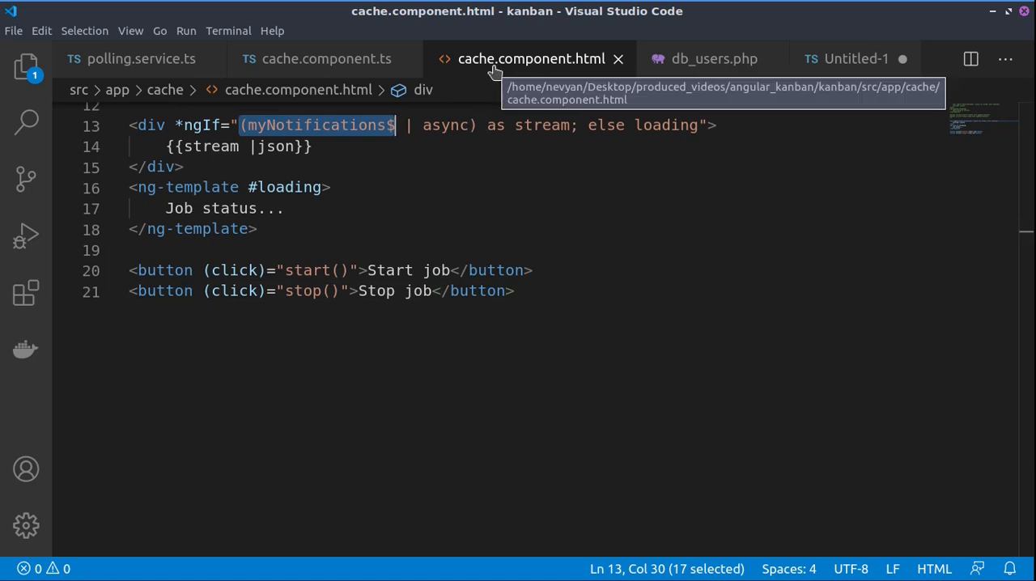
pyautogui.click(713, 58)
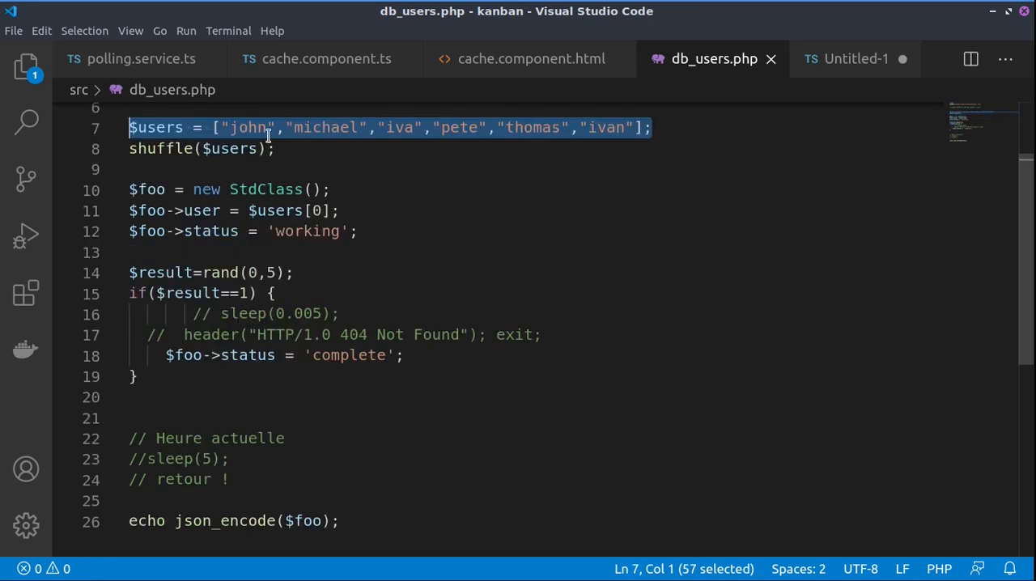
pyautogui.moveTo(270, 231)
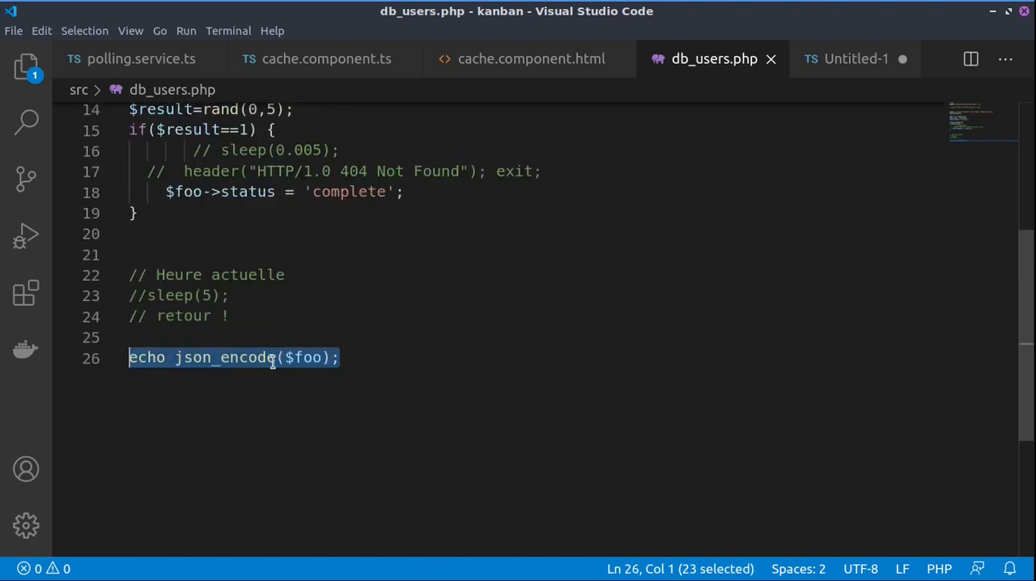
pyautogui.moveTo(280, 384)
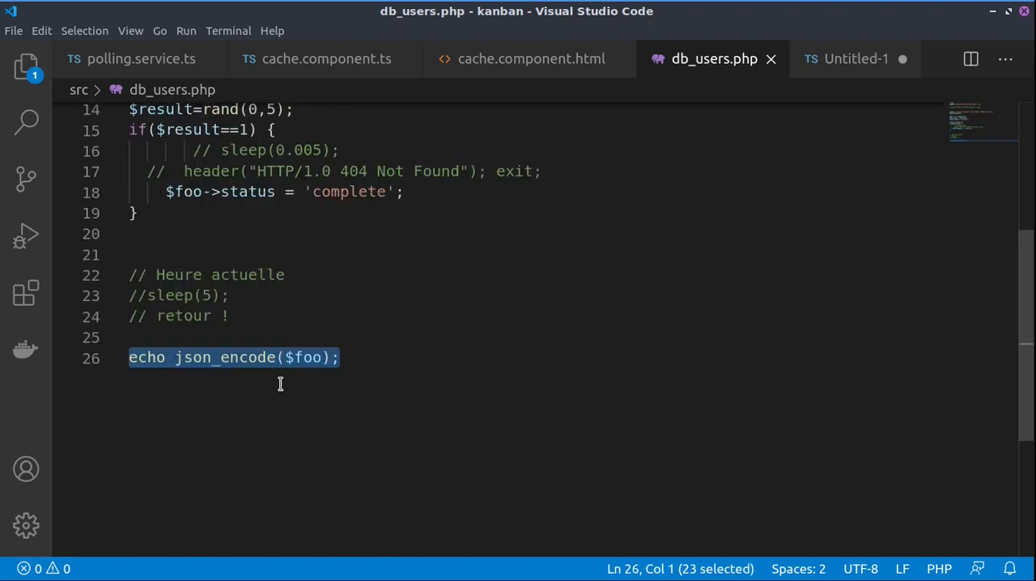
pyautogui.moveTo(399, 358)
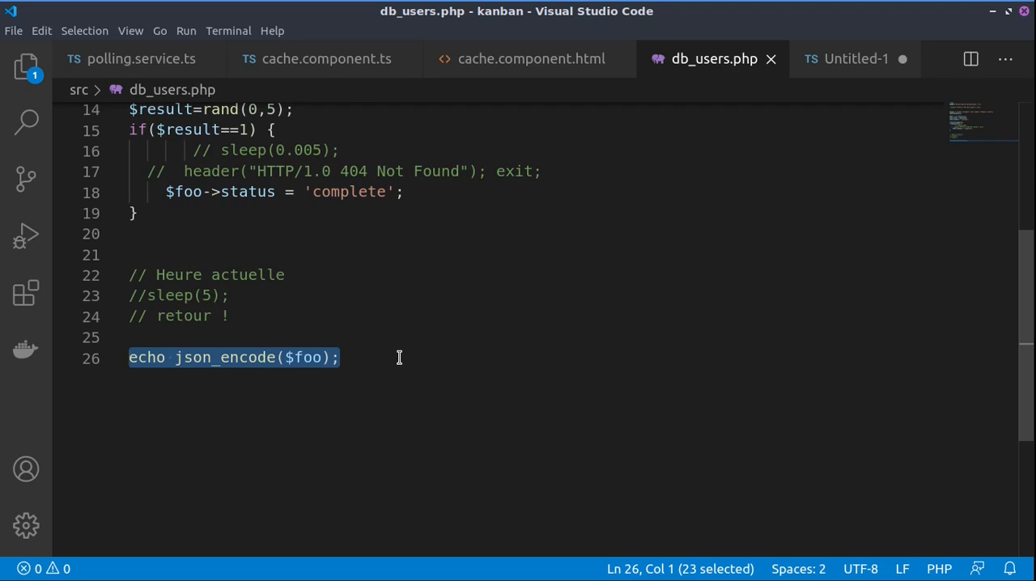
# Switch to cache.component.ts to show the response interface with data and status.
pyautogui.click(326, 58)
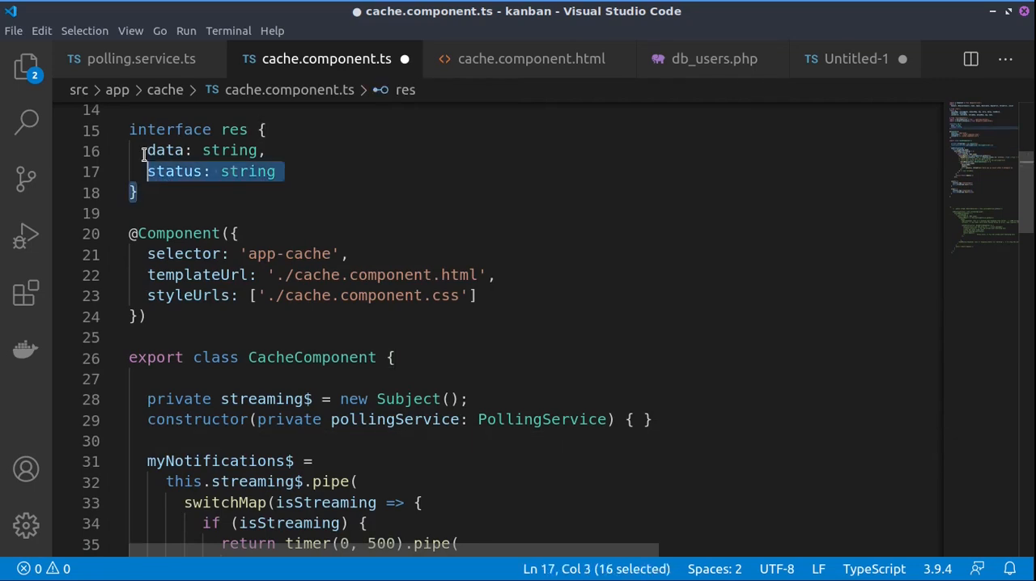
pyautogui.doubleClick(161, 150)
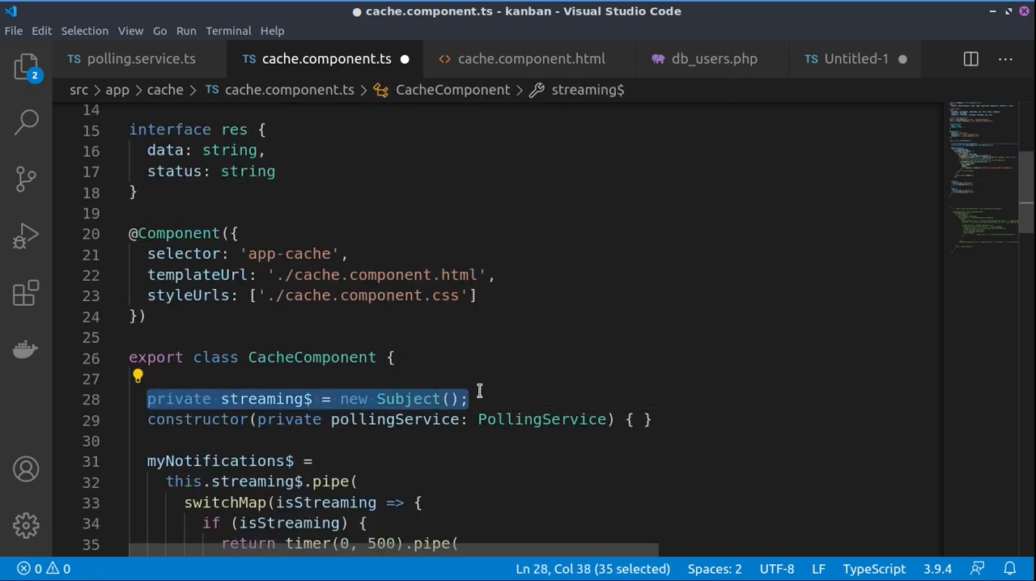
pyautogui.scroll(-3)
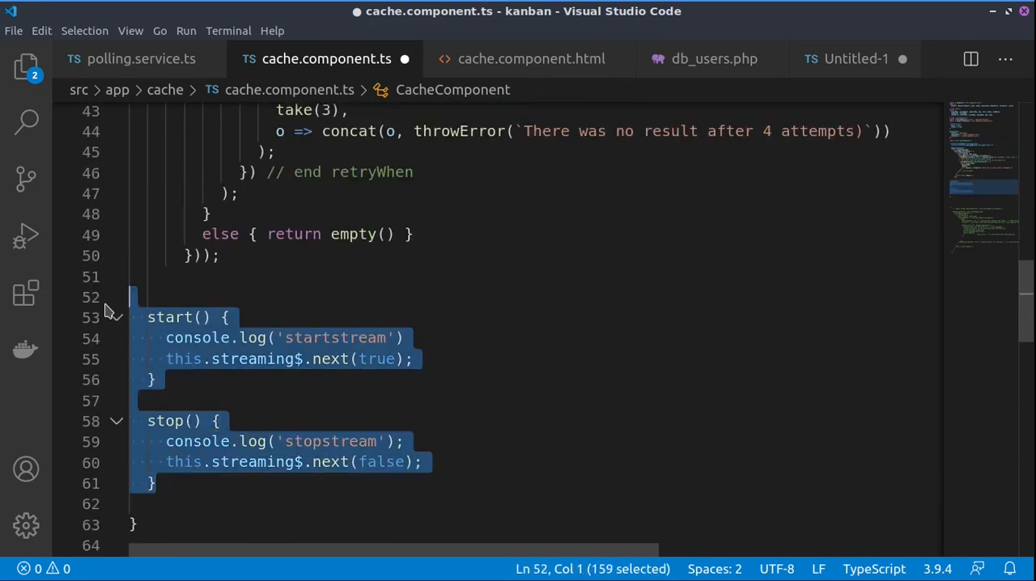
pyautogui.doubleClick(382, 461)
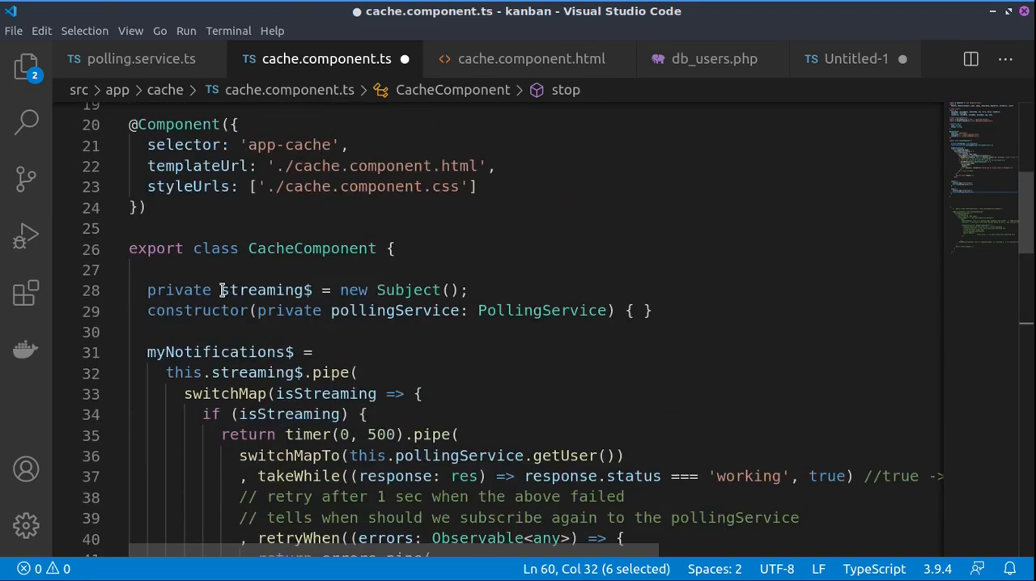
pyautogui.scroll(-3)
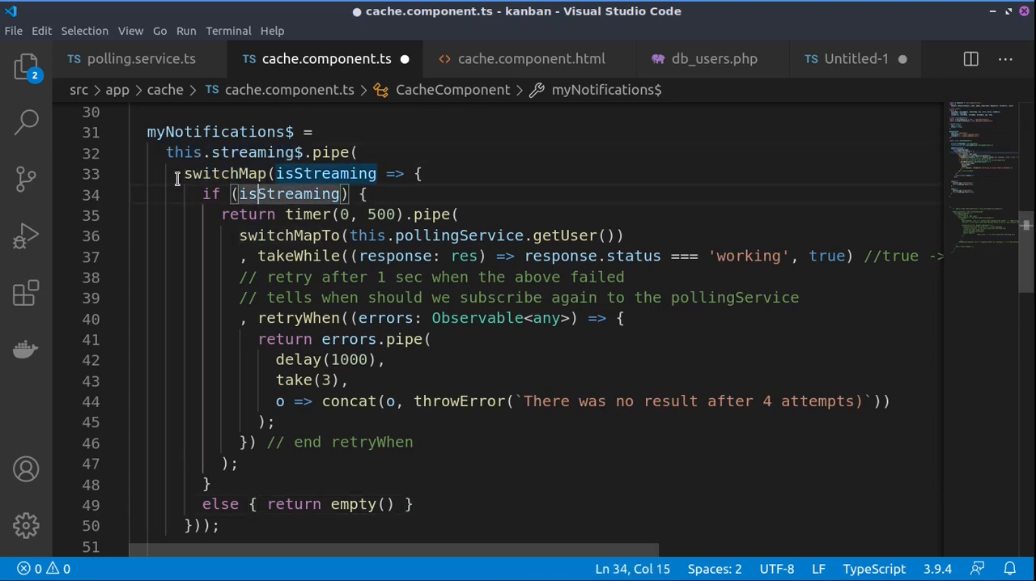
# Highlight switchMap, the isStreaming flag and retry logic, then view db_users.php's 404 header.
pyautogui.doubleClick(225, 174)
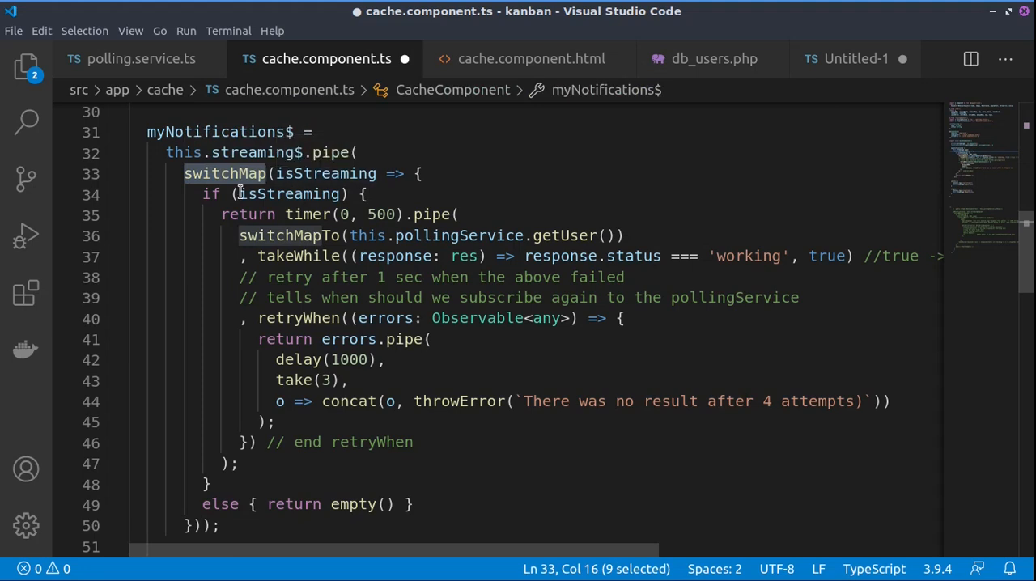
pyautogui.doubleClick(289, 193)
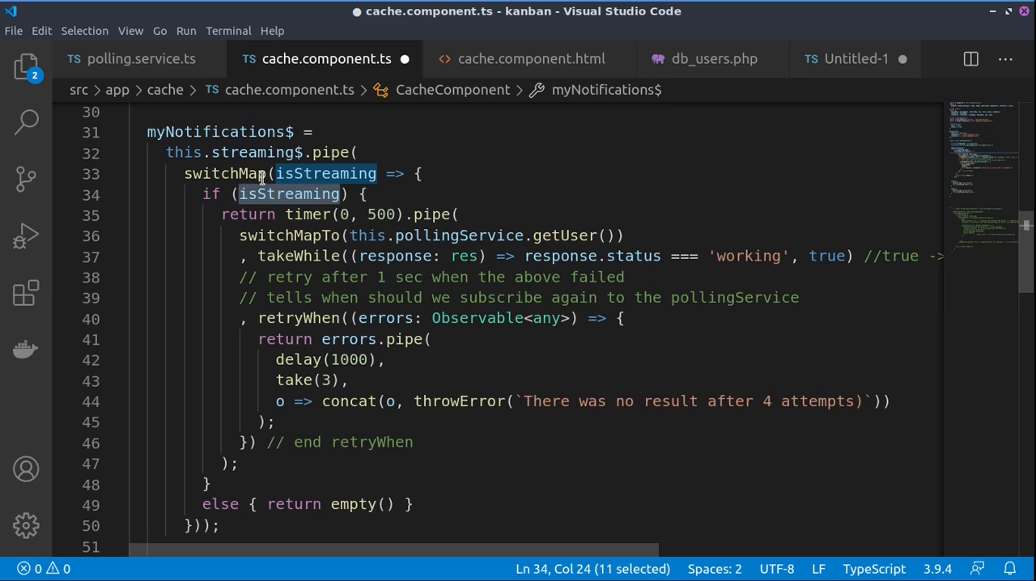
pyautogui.moveTo(307, 215)
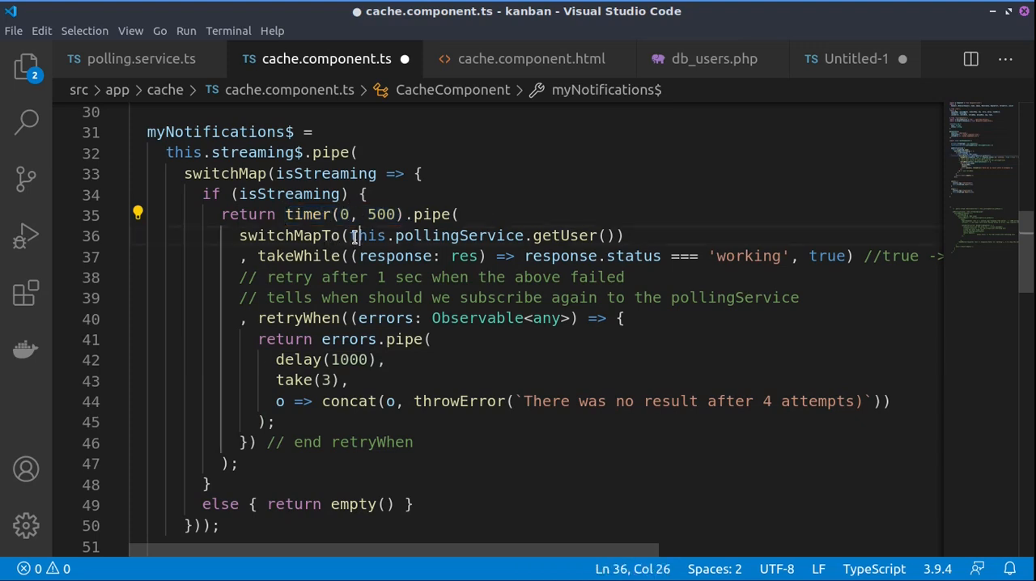
pyautogui.moveTo(352, 236); pyautogui.dragTo(615, 235)
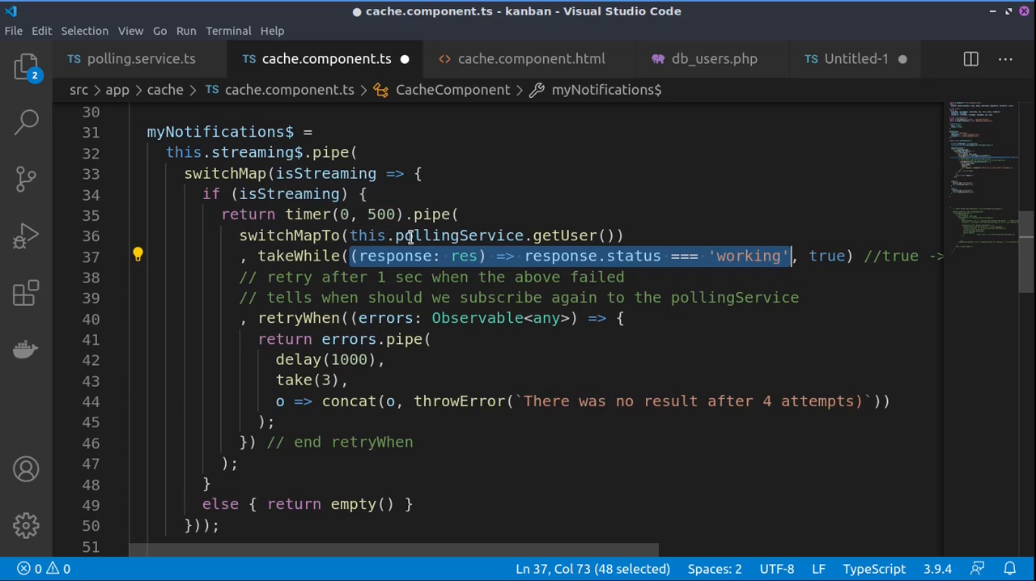
pyautogui.moveTo(350, 271)
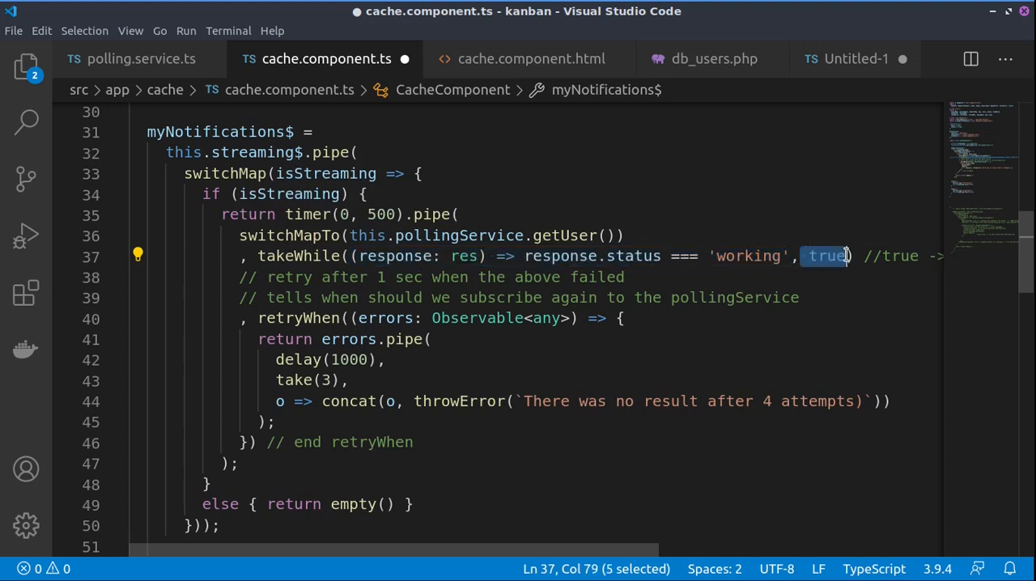
pyautogui.moveTo(271, 208)
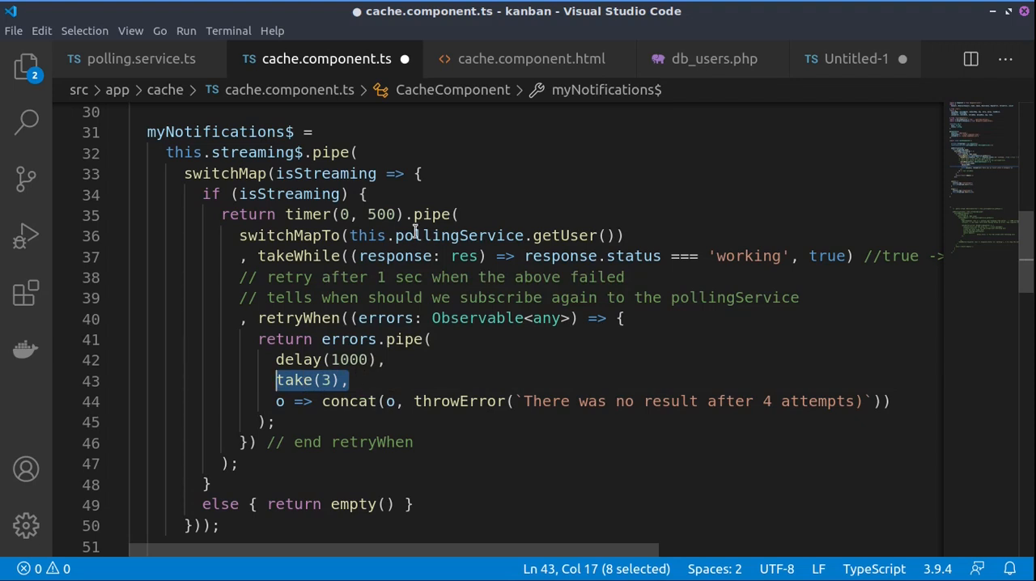
pyautogui.click(348, 380)
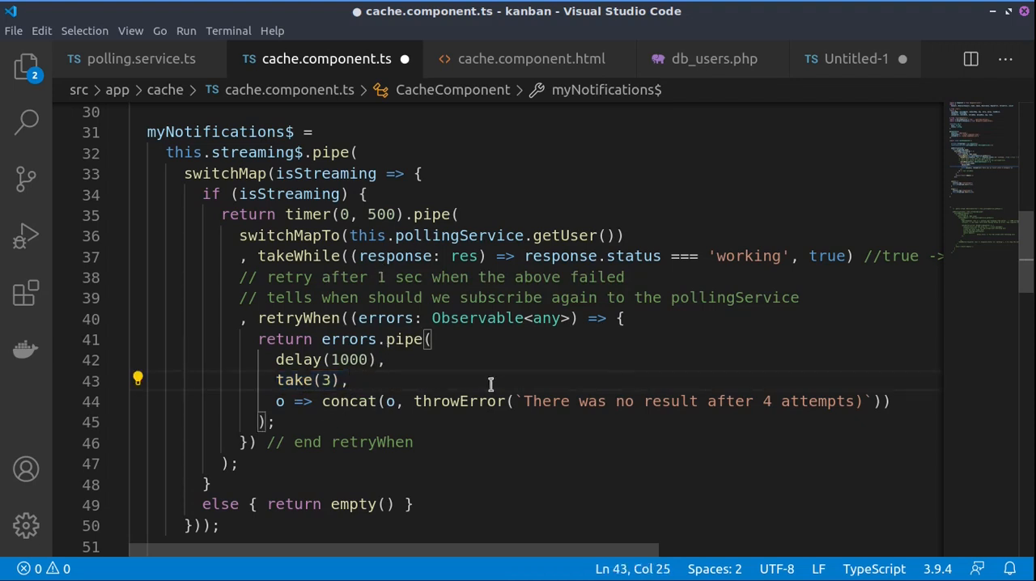
pyautogui.click(712, 59)
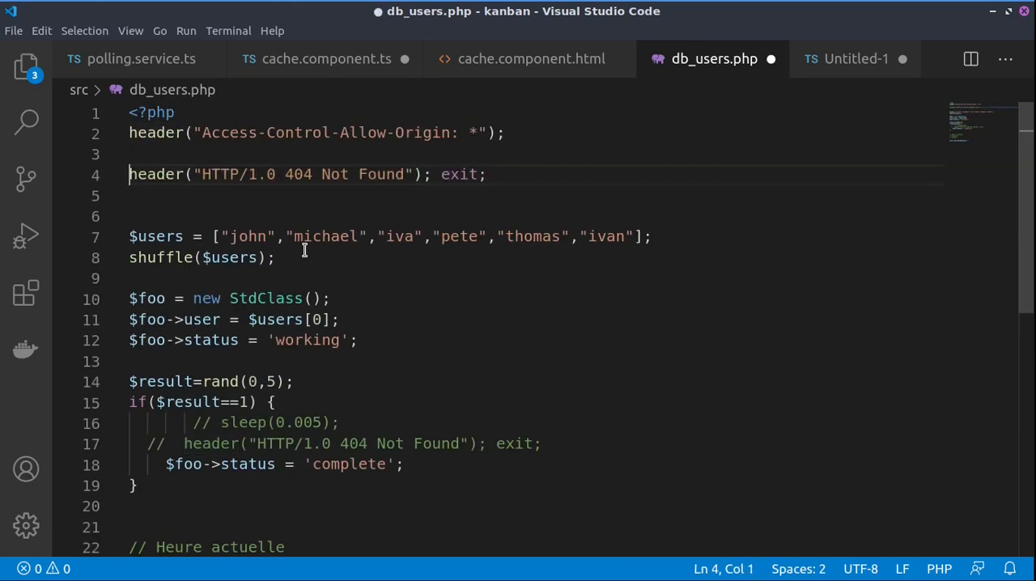
# Save the forced-404 db_users.php and return to the app in Firefox.
pyautogui.press('ctrl+s')
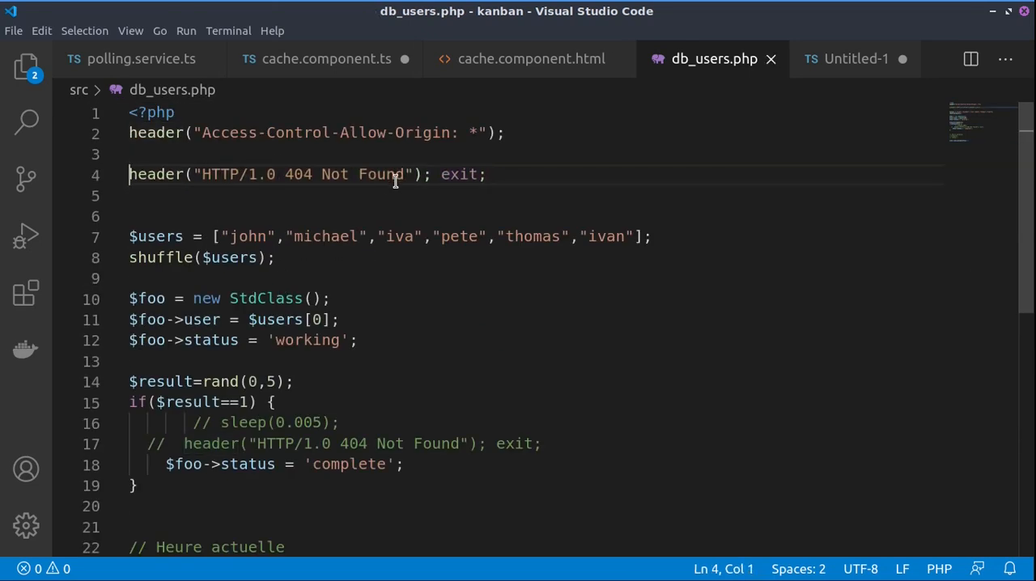
pyautogui.moveTo(439, 211)
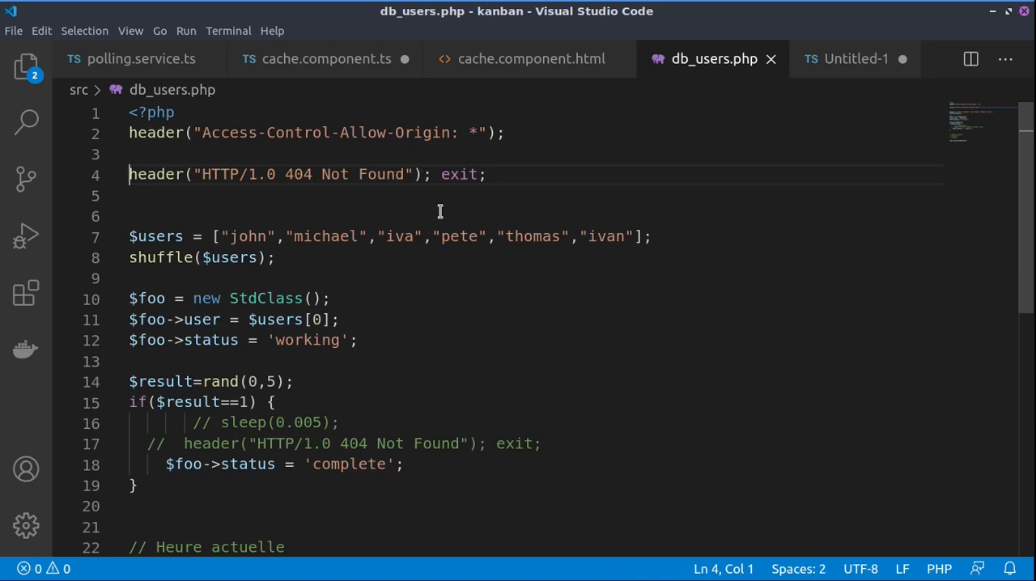
pyautogui.click(531, 58)
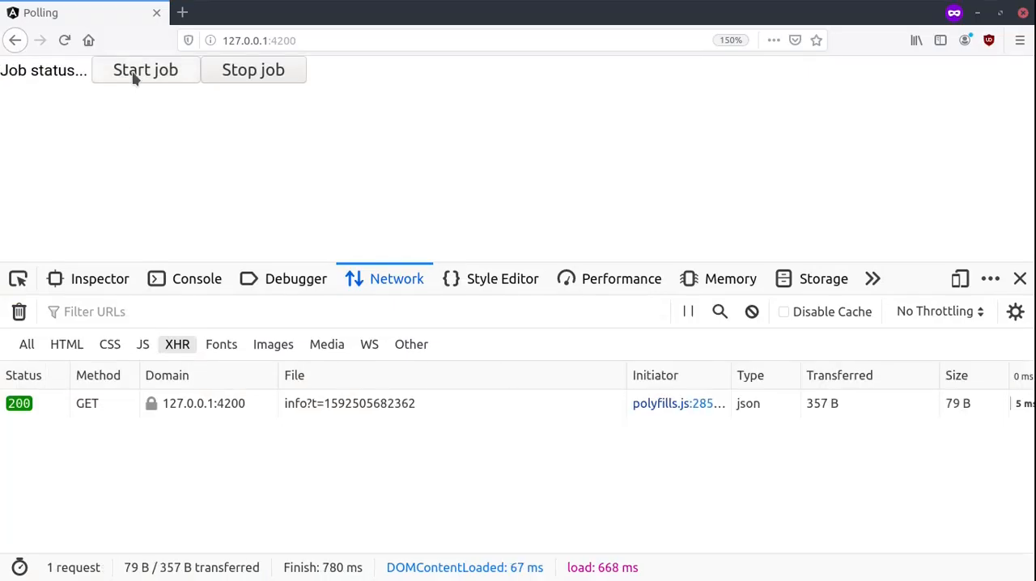
# Start the job, see the 'no result after 4 attempts' error and the 404 requests.
pyautogui.click(197, 278)
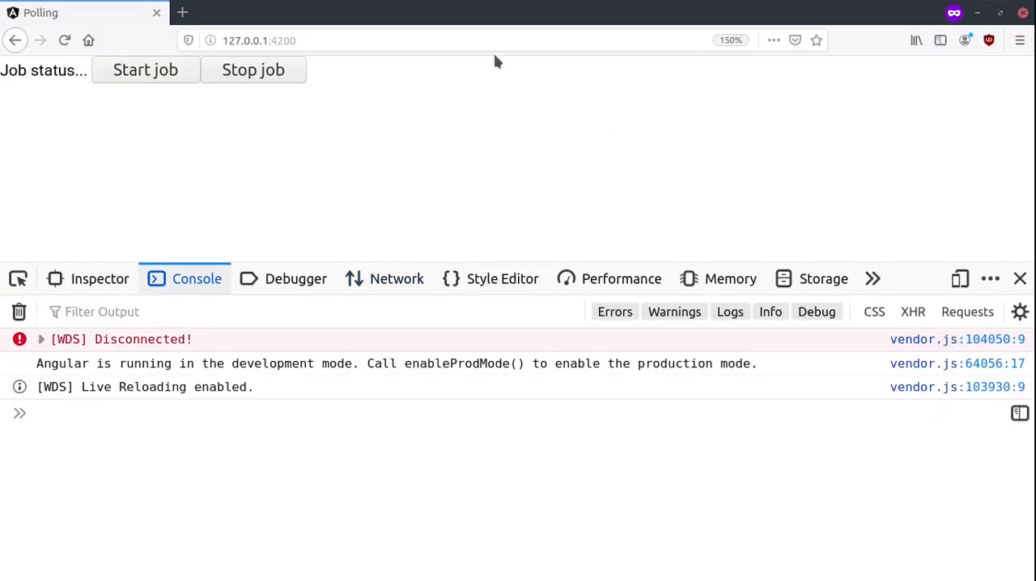
pyautogui.click(145, 69)
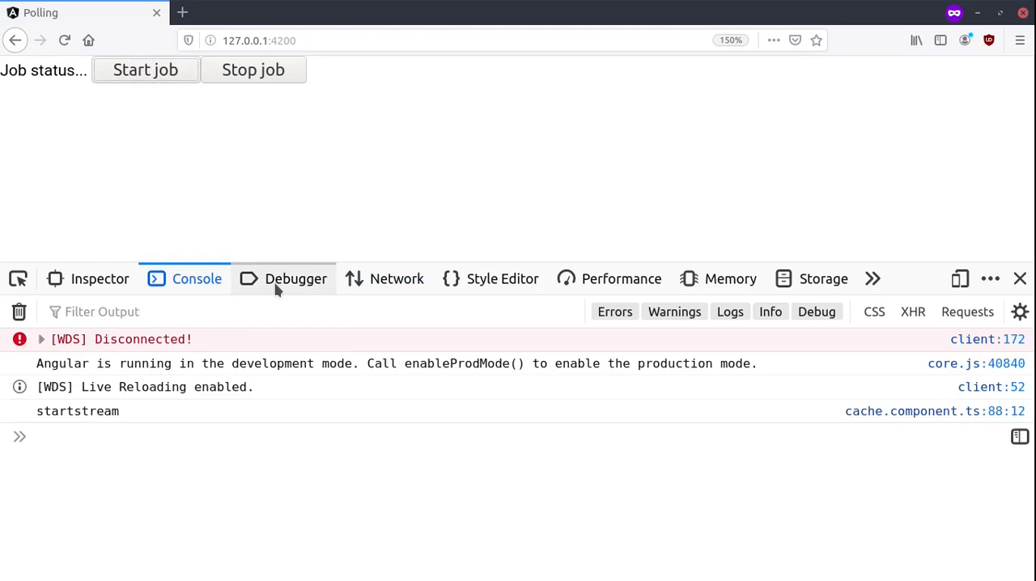
pyautogui.moveTo(294, 265)
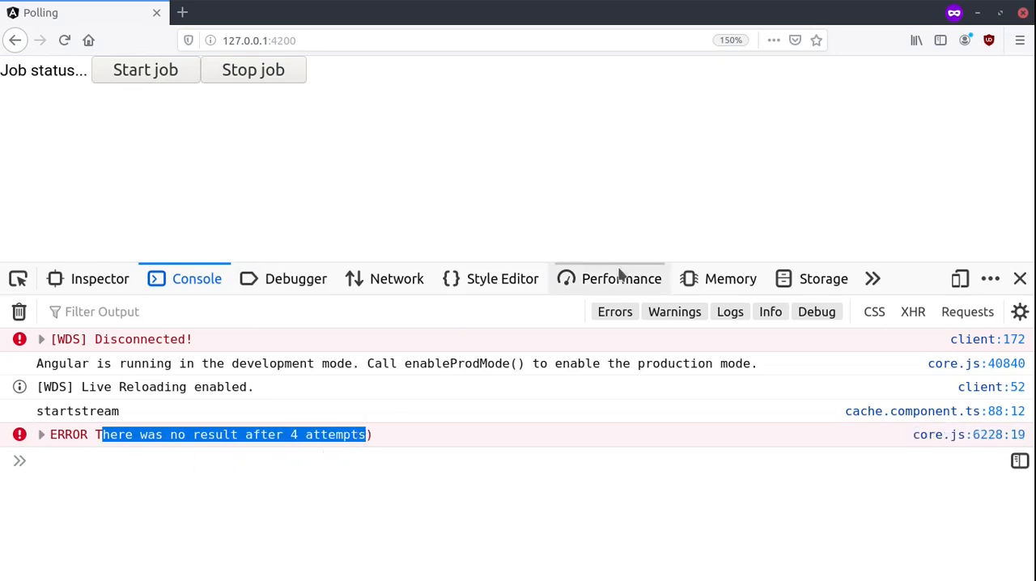
pyautogui.click(396, 278)
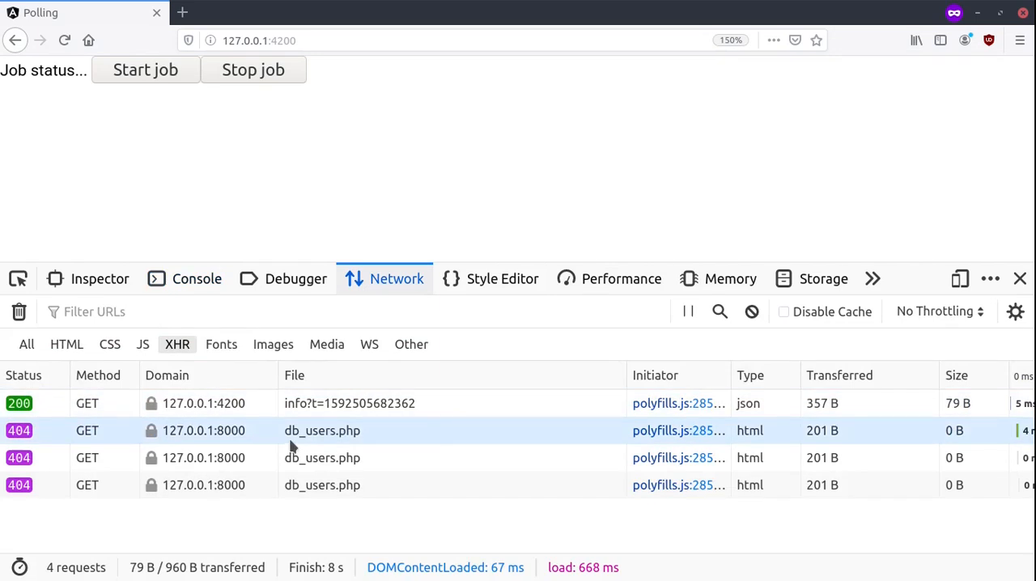
pyautogui.click(322, 484)
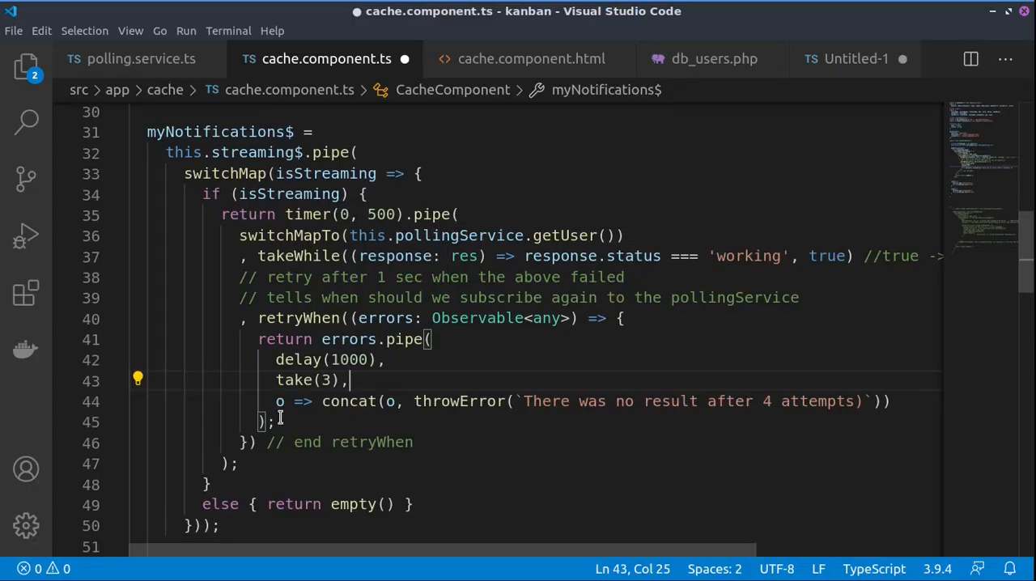
pyautogui.moveTo(259, 339); pyautogui.dragTo(275, 421)
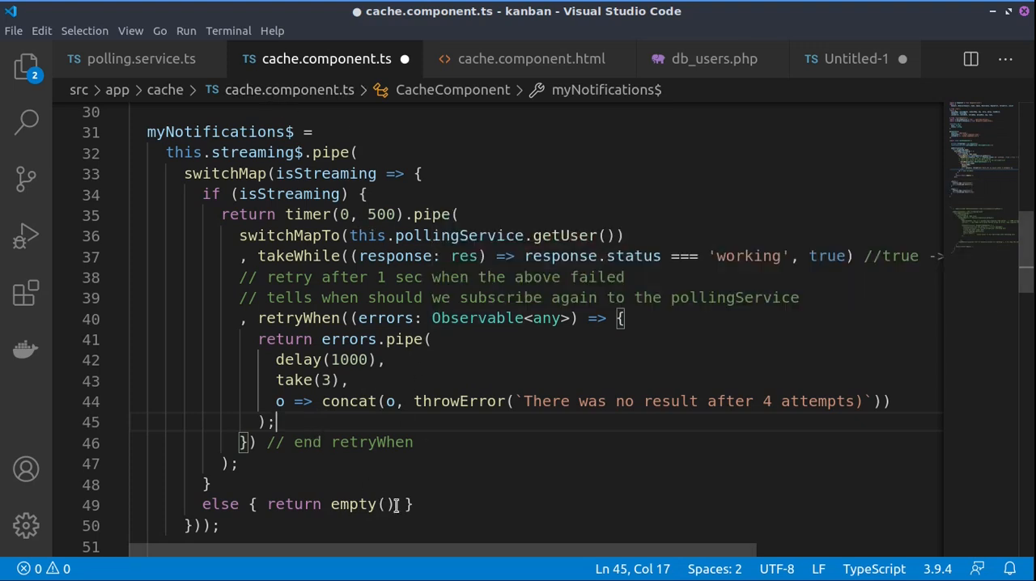
pyautogui.moveTo(503, 465)
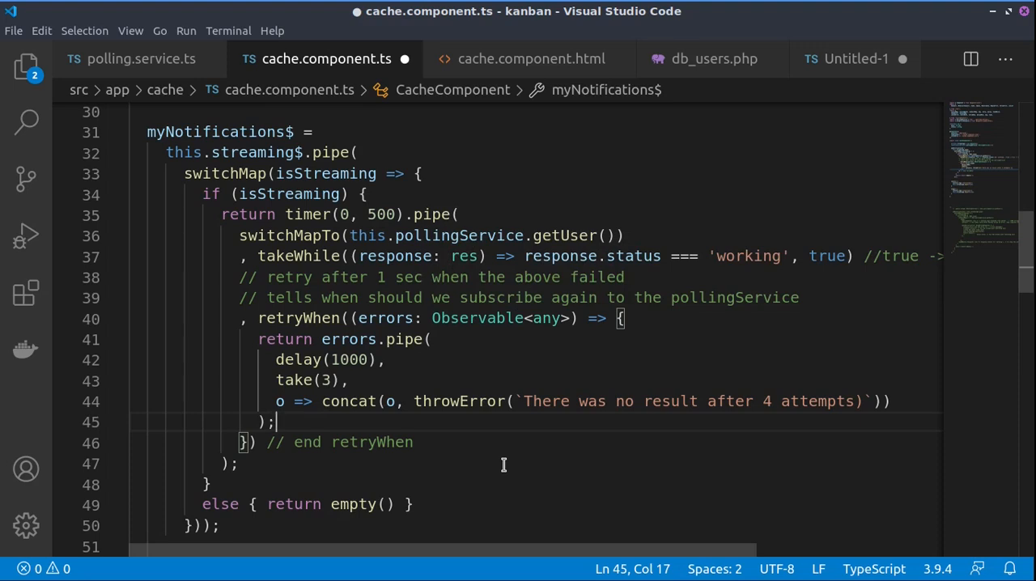
pyautogui.moveTo(459, 464)
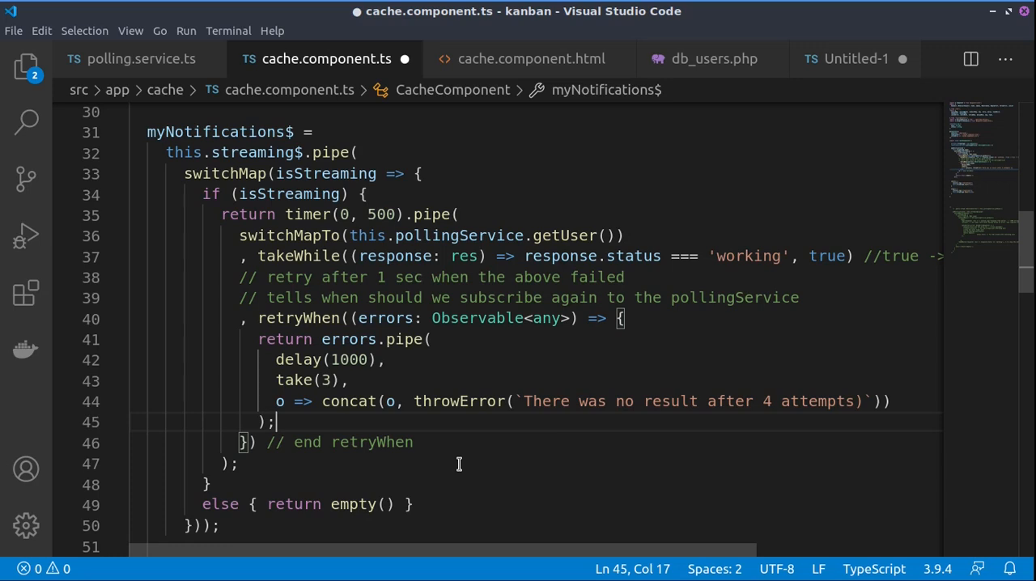
pyautogui.moveTo(529, 278)
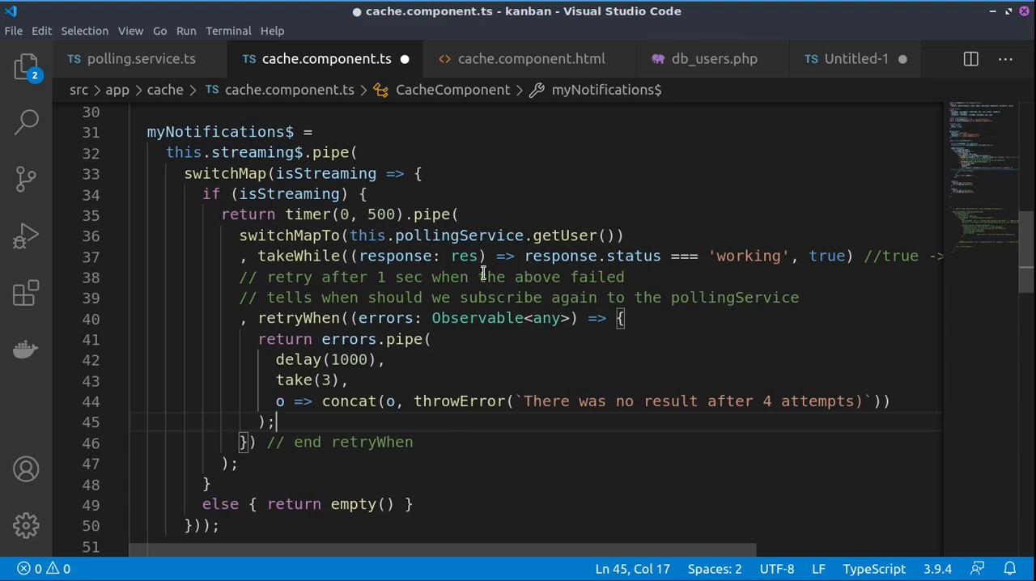
pyautogui.moveTo(444, 378)
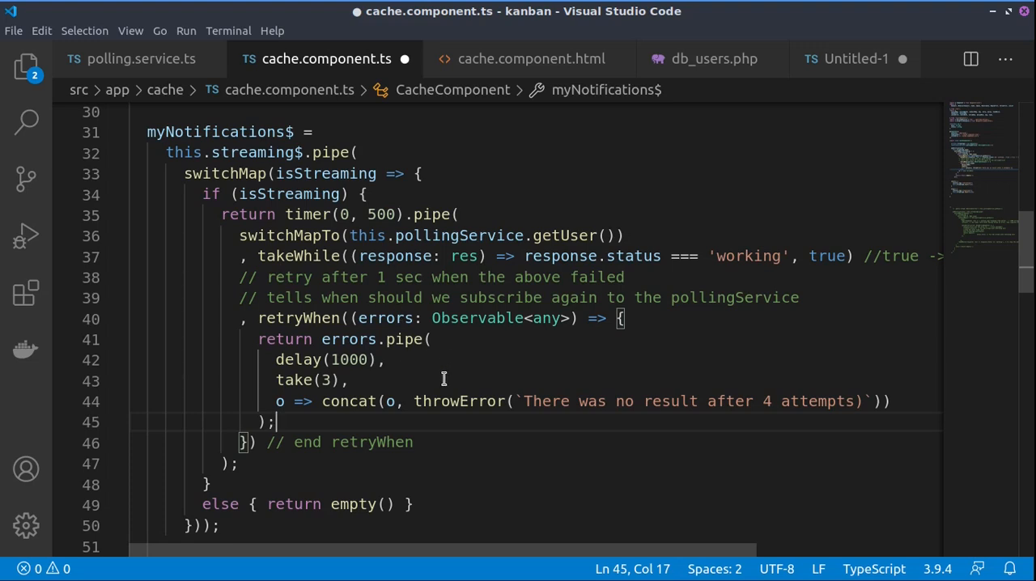
pyautogui.moveTo(479, 384)
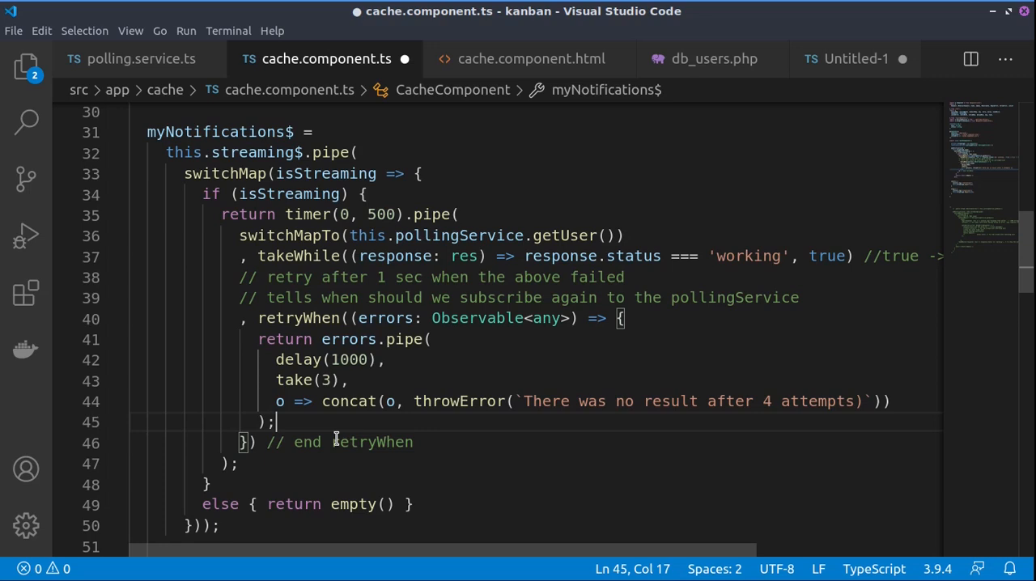
pyautogui.moveTo(453, 422)
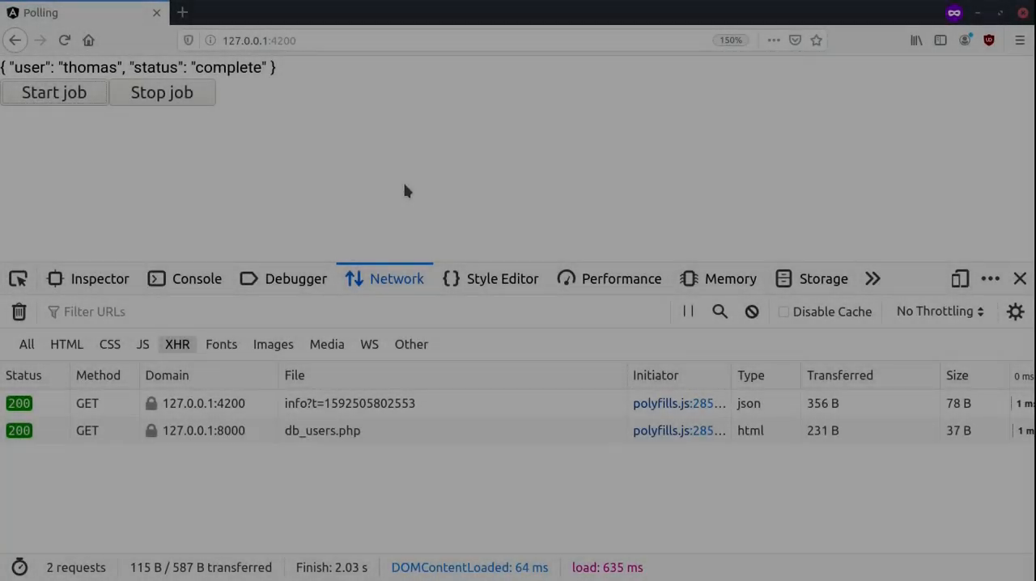
pyautogui.moveTo(595, 167)
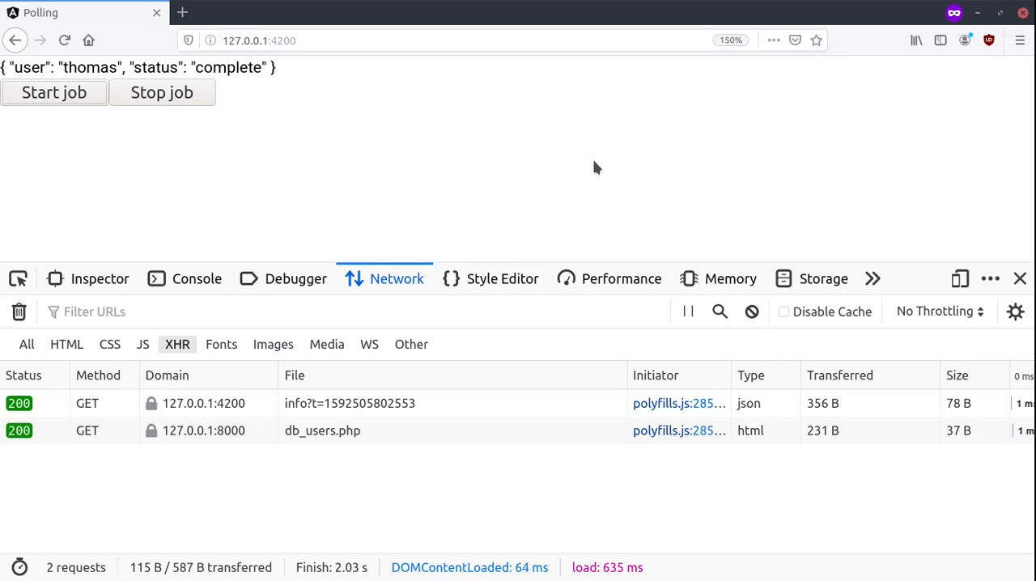
pyautogui.moveTo(686, 172)
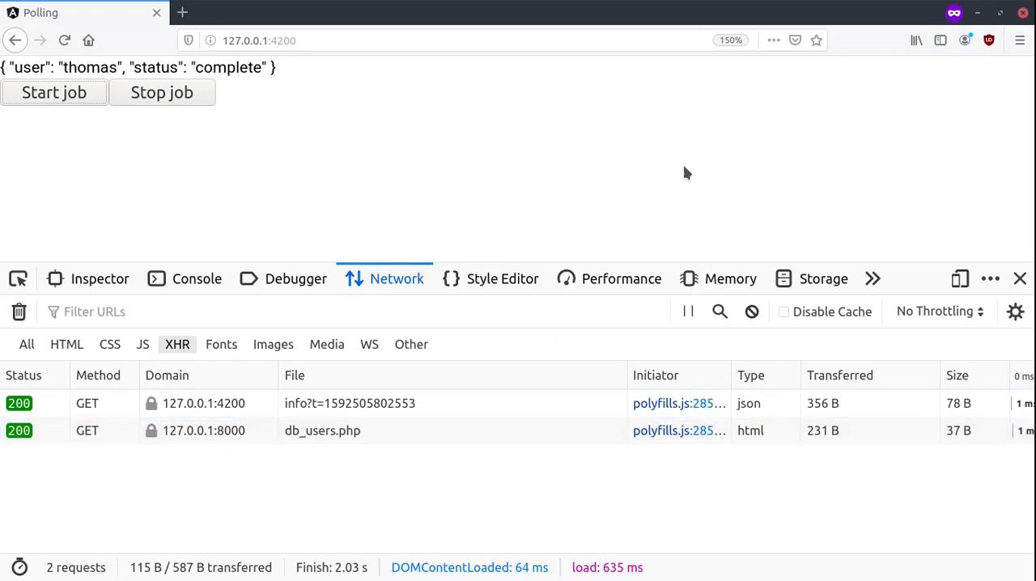
pyautogui.moveTo(788, 125)
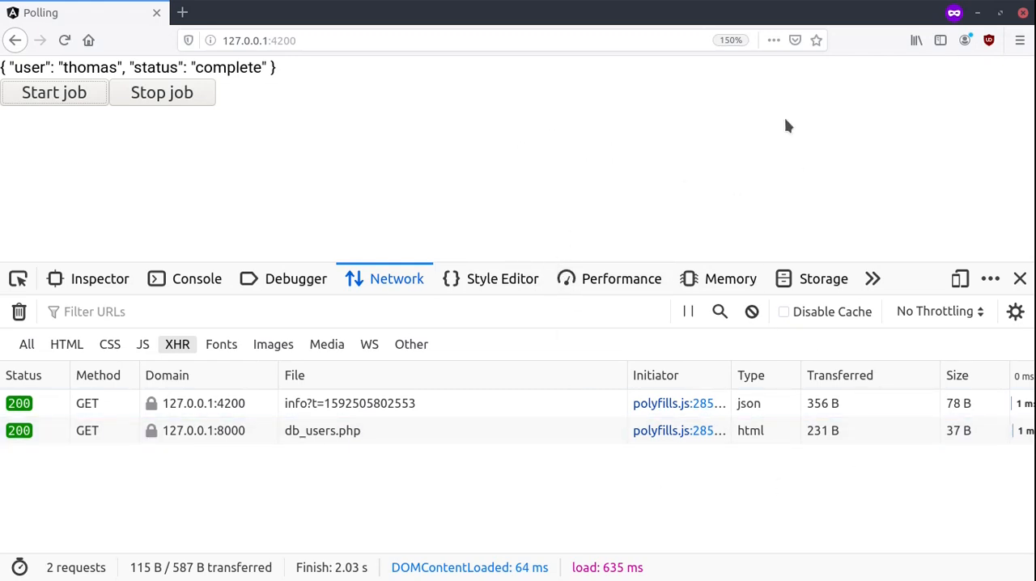